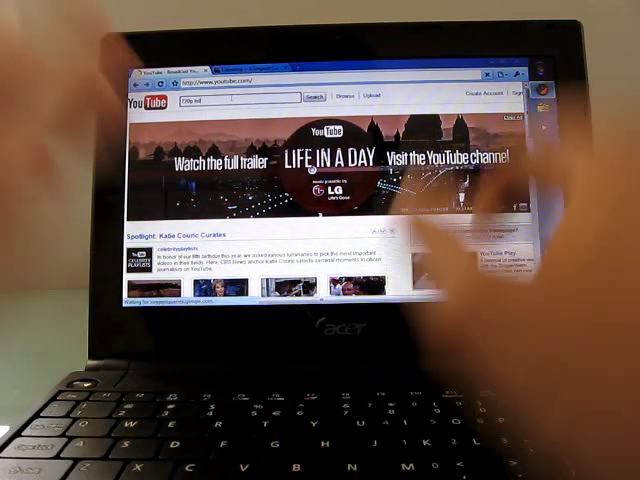
Play the 'Big Buck Bunny animation (1080p HD)' video from the YouTube results.
left_click(312, 98)
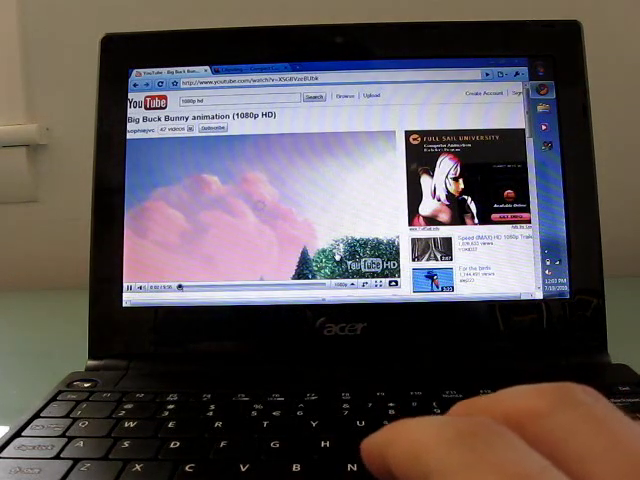
Switch the Big Buck Bunny player to fullscreen so it fills the display.
left_click(388, 284)
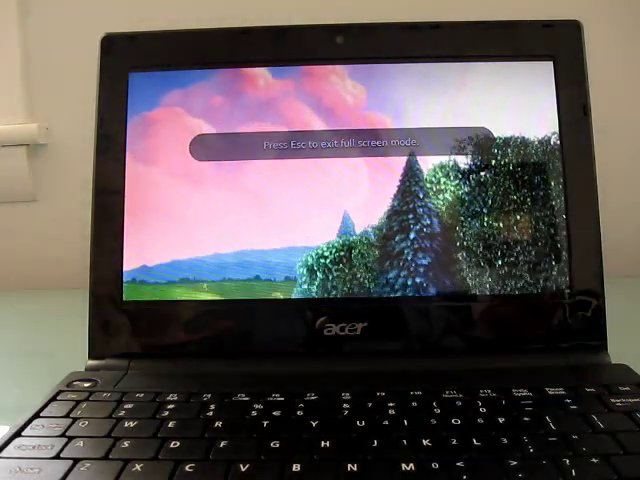